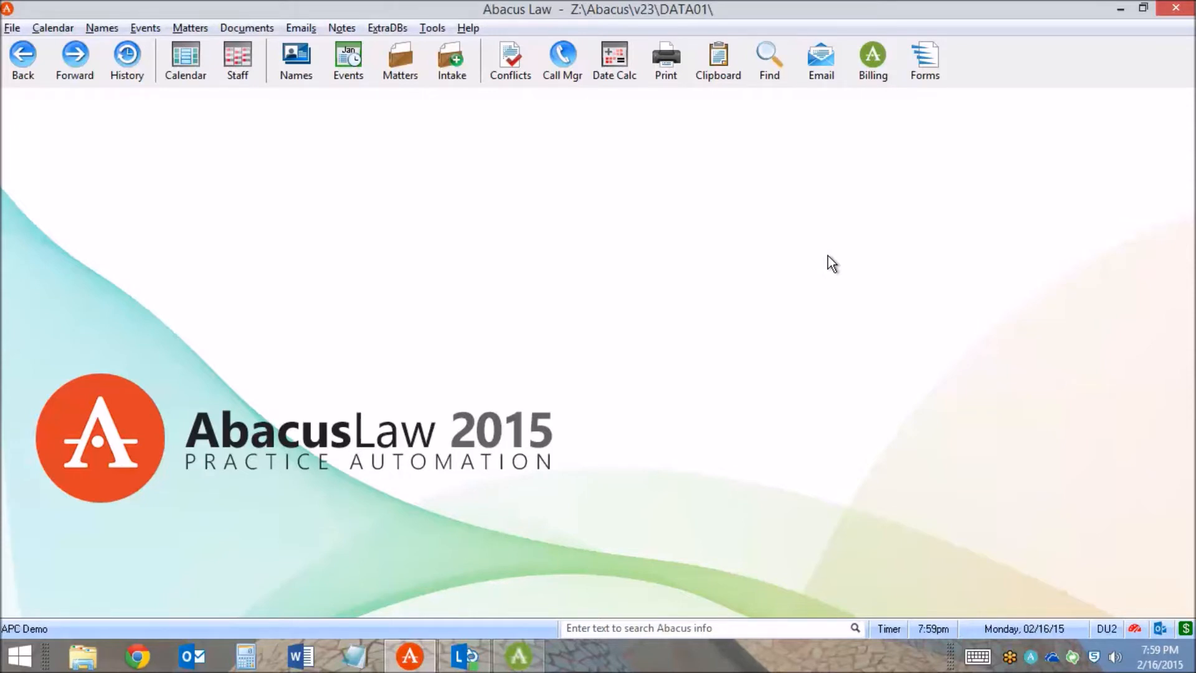
pyautogui.moveTo(563, 57)
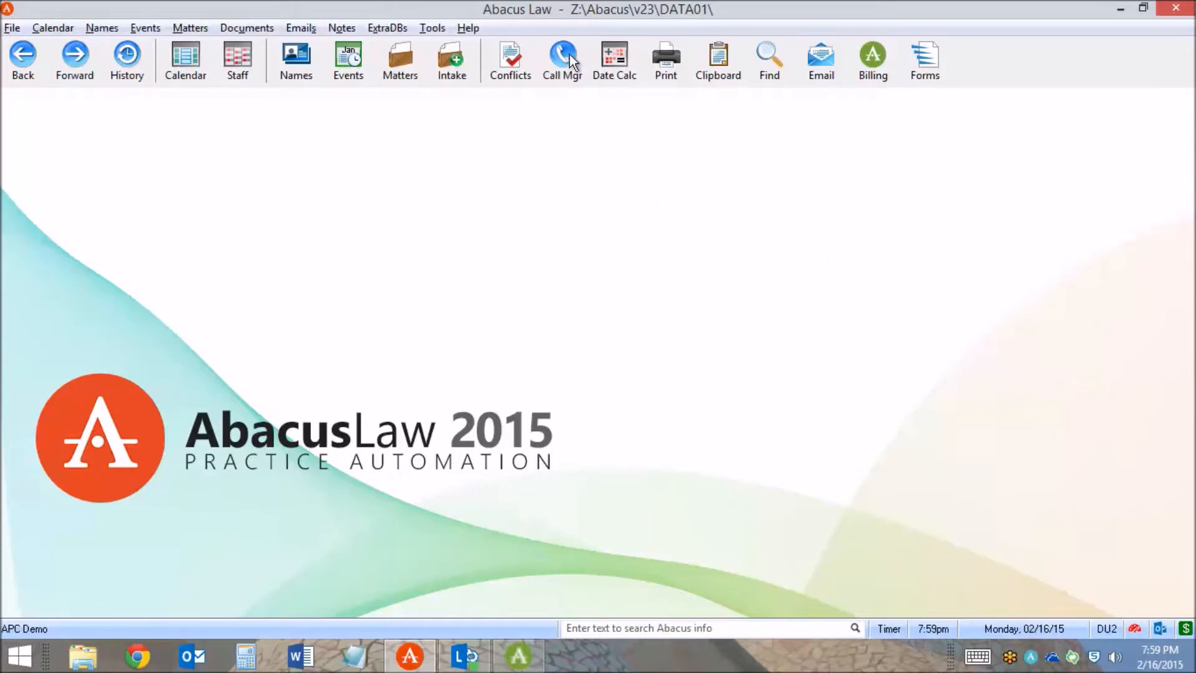
# Log a client call on the Hatfield v Hatfield matter via Call Mgr with the note 'Client call.'.
pyautogui.click(562, 60)
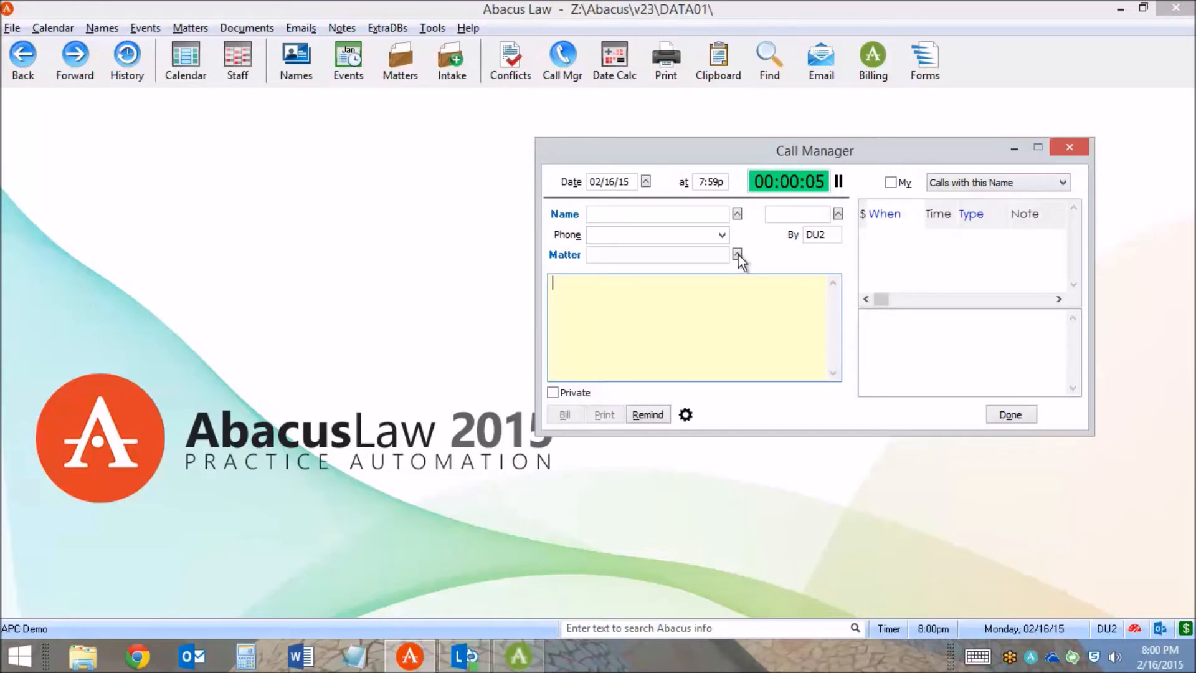
pyautogui.click(736, 254)
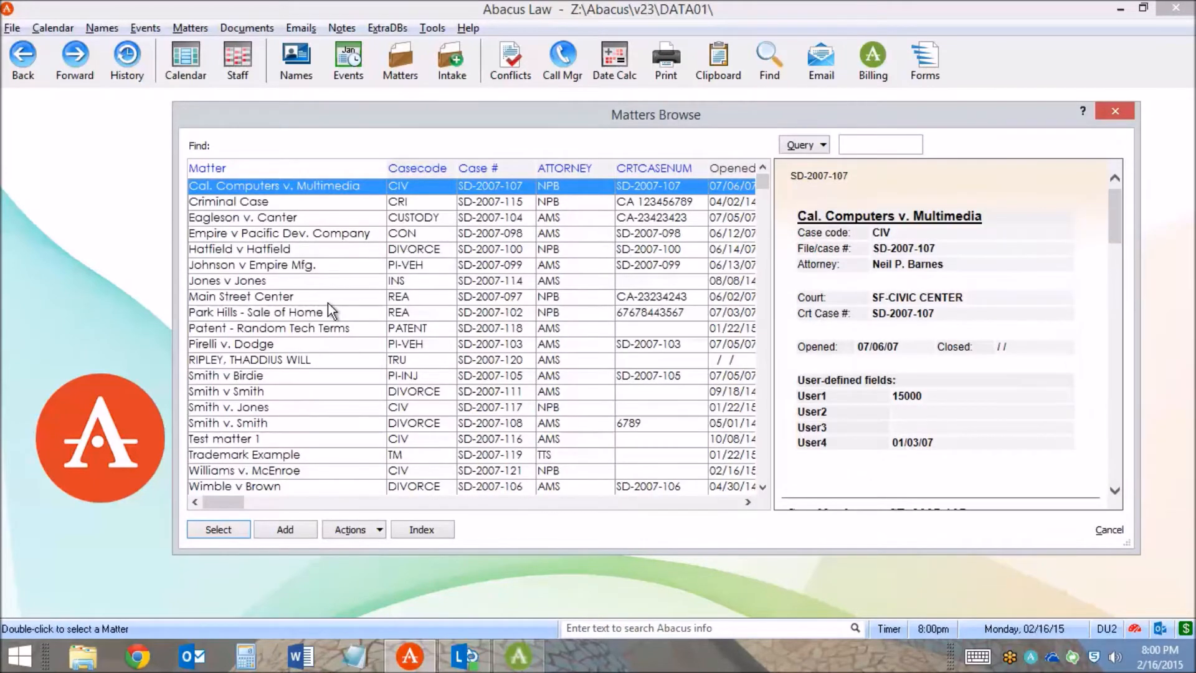
pyautogui.click(562, 61)
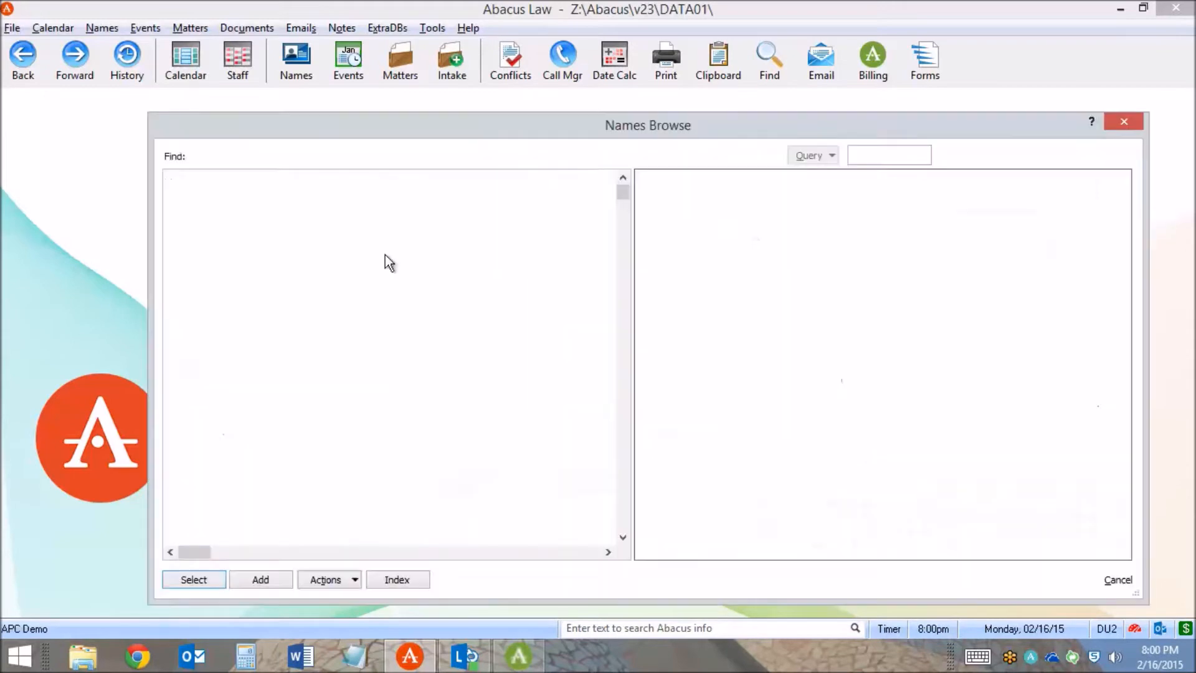
pyautogui.click(562, 61)
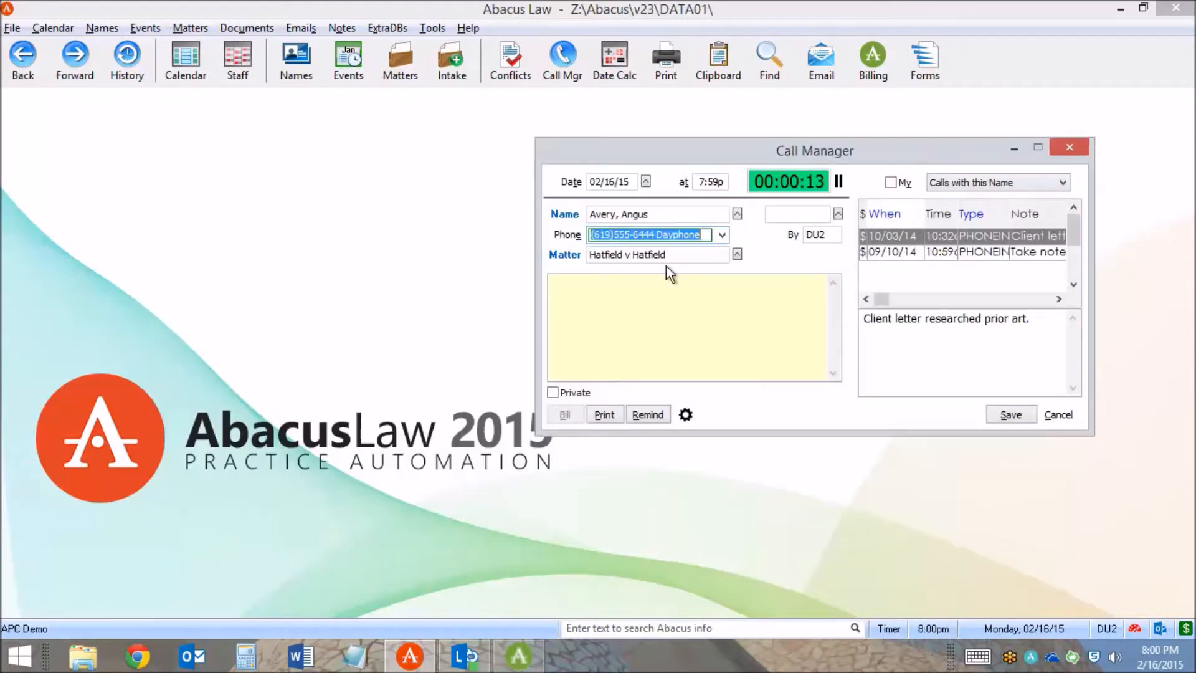
pyautogui.write('Client call.')
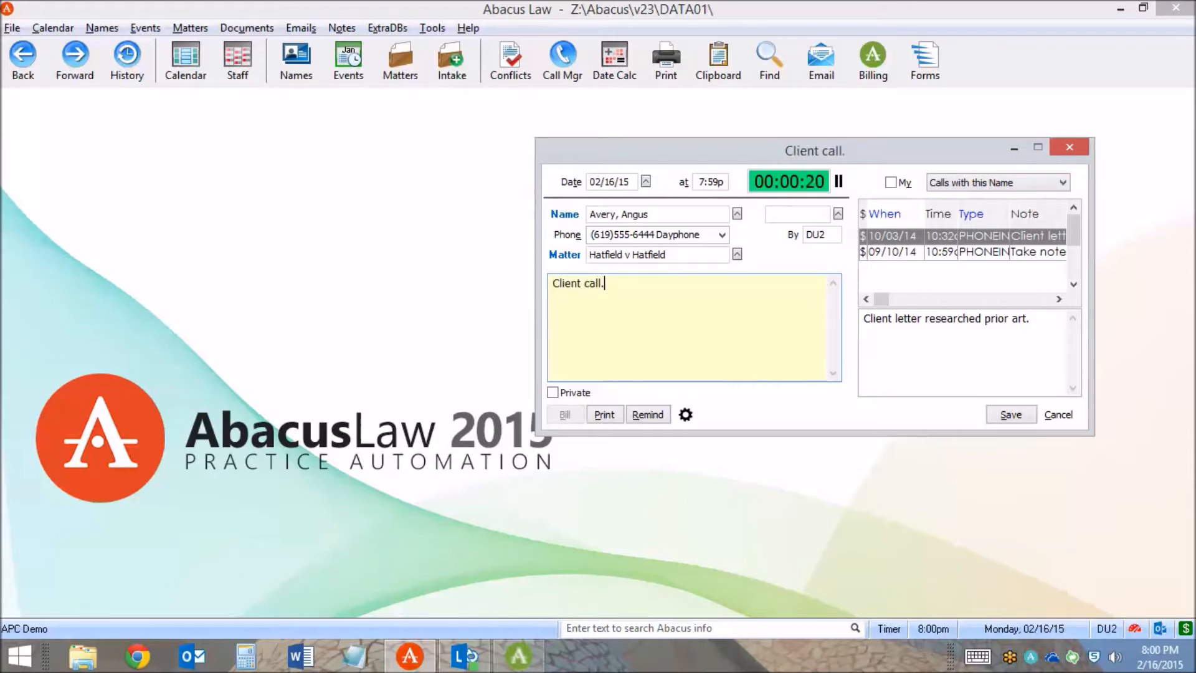
pyautogui.click(1011, 413)
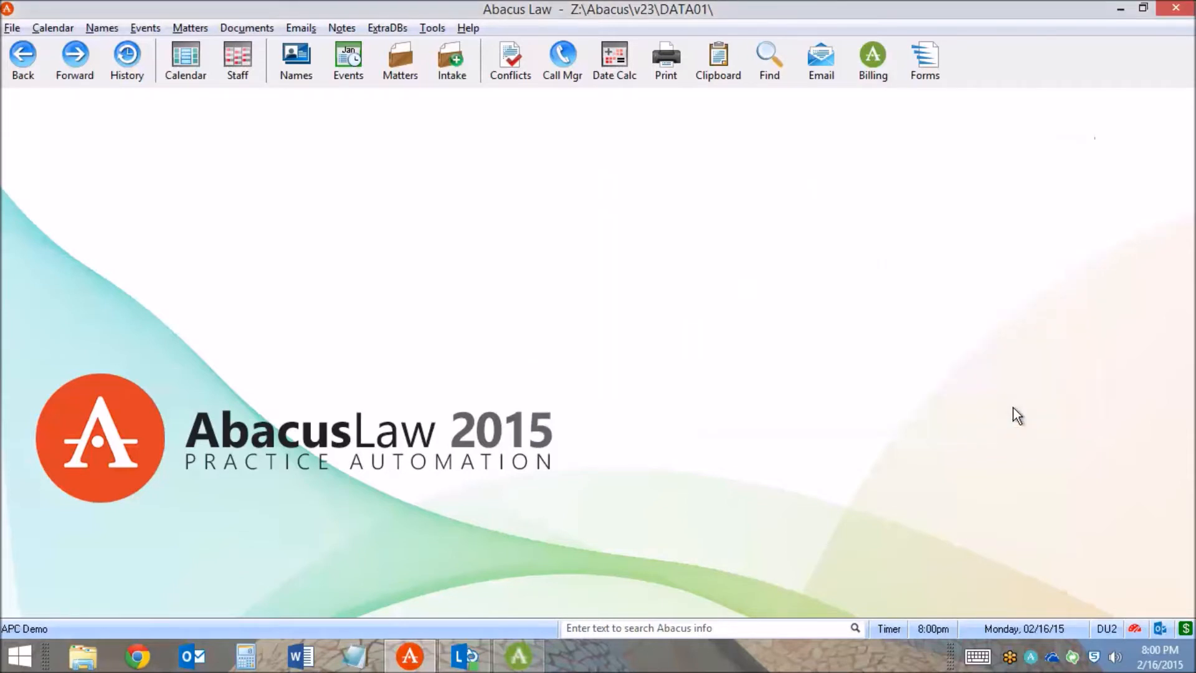
pyautogui.moveTo(833, 366)
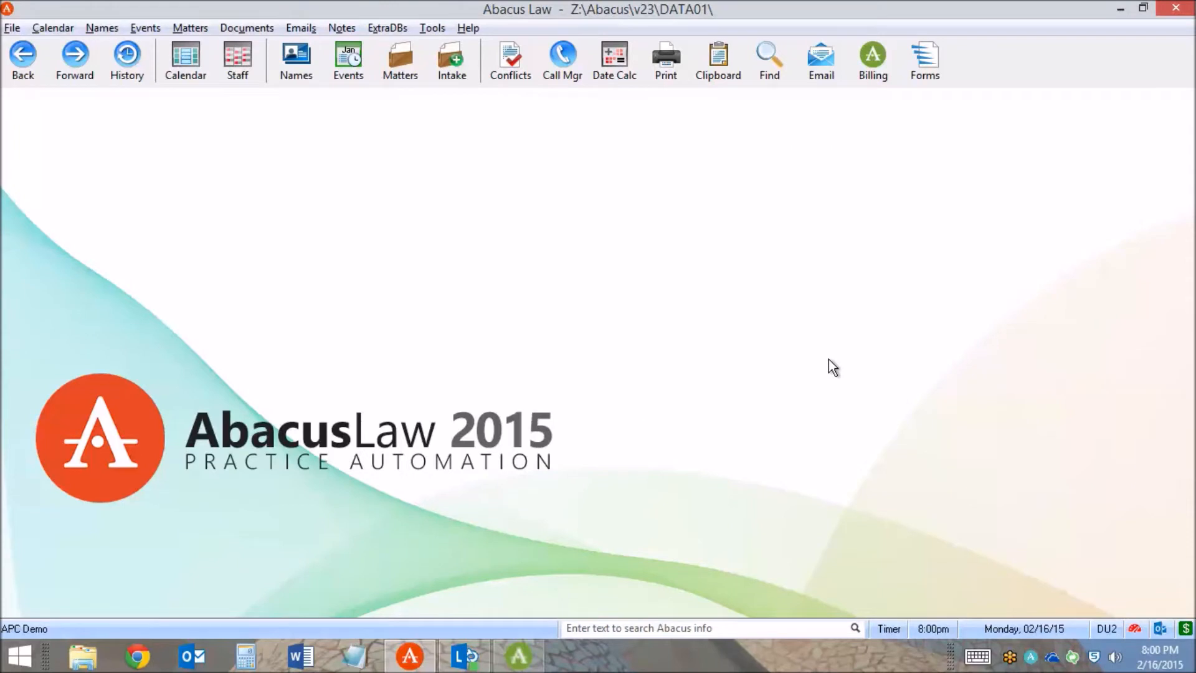
# Open the Hatfield v Hatfield matter record from Matters Browse.
pyautogui.click(400, 61)
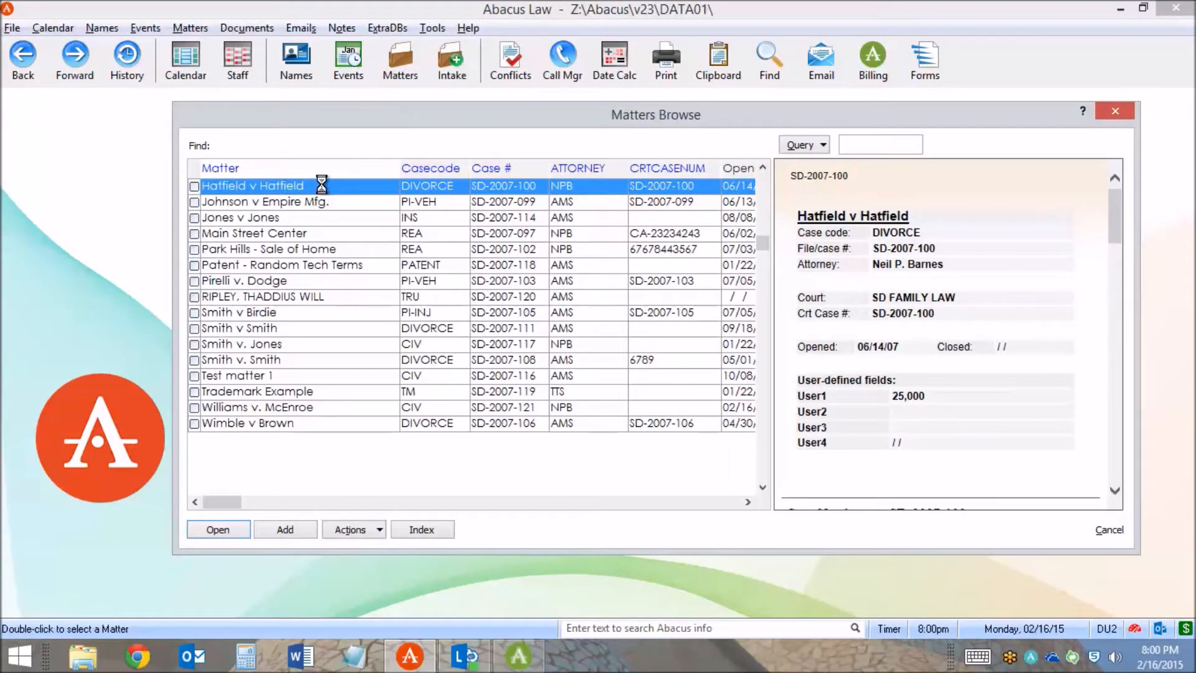
pyautogui.doubleClick(253, 185)
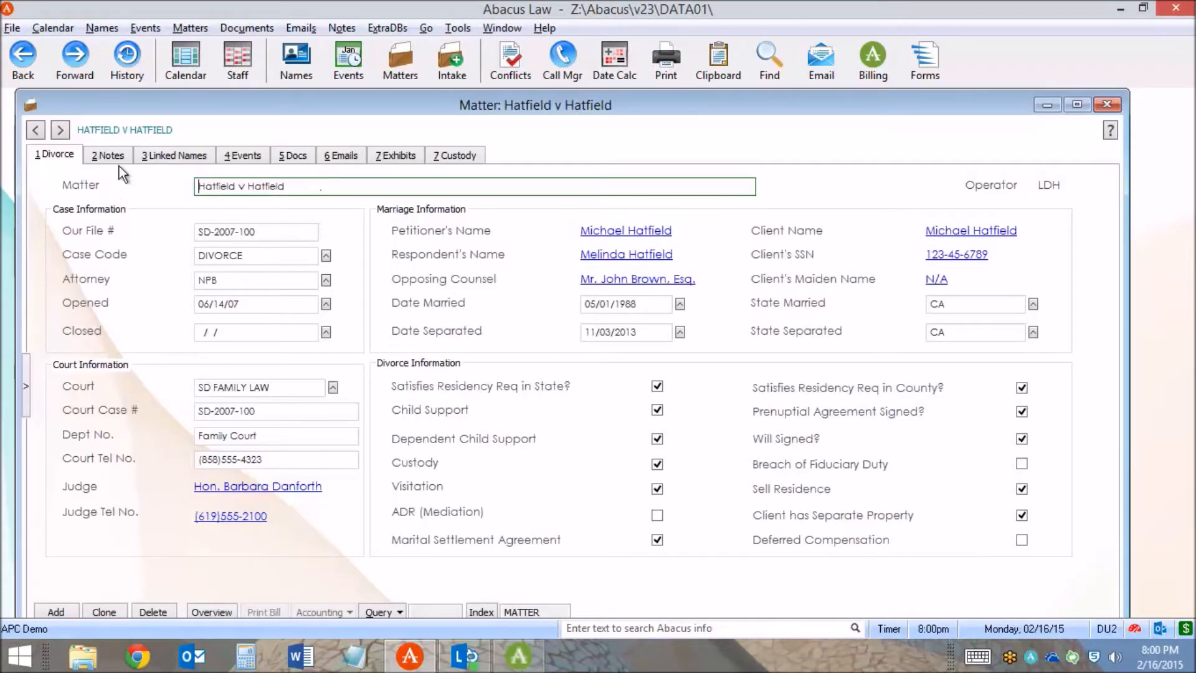
# Review the matter's notes, events and documents, ending on its emails list.
pyautogui.click(107, 154)
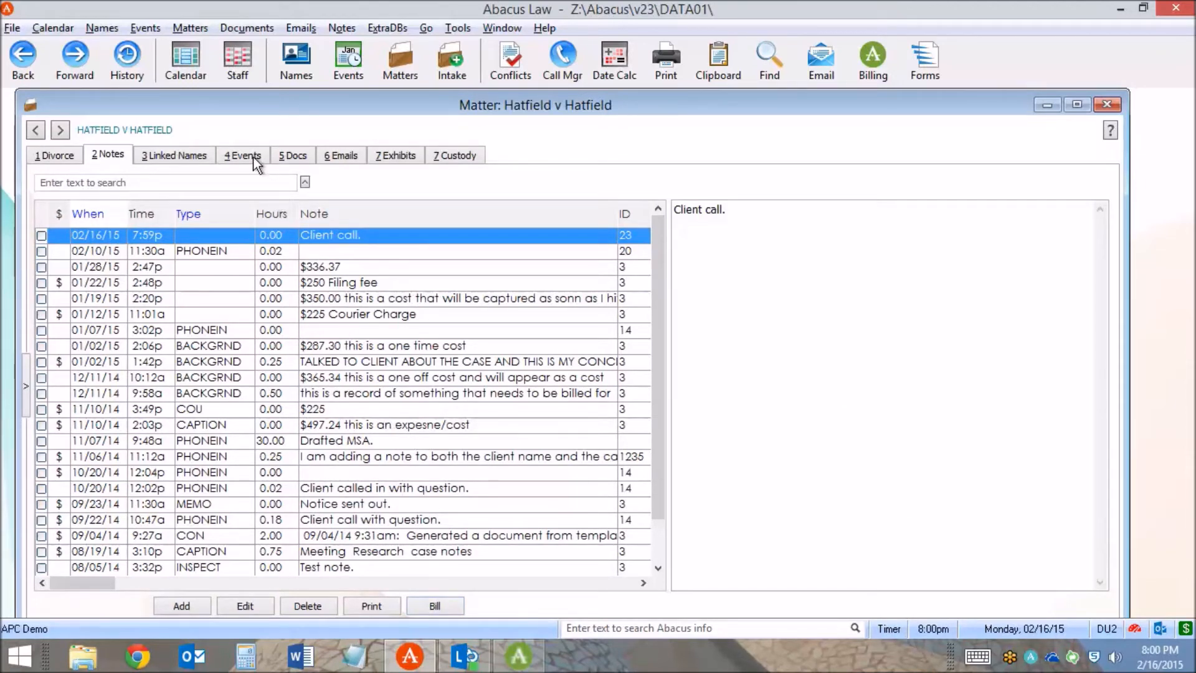
pyautogui.click(243, 154)
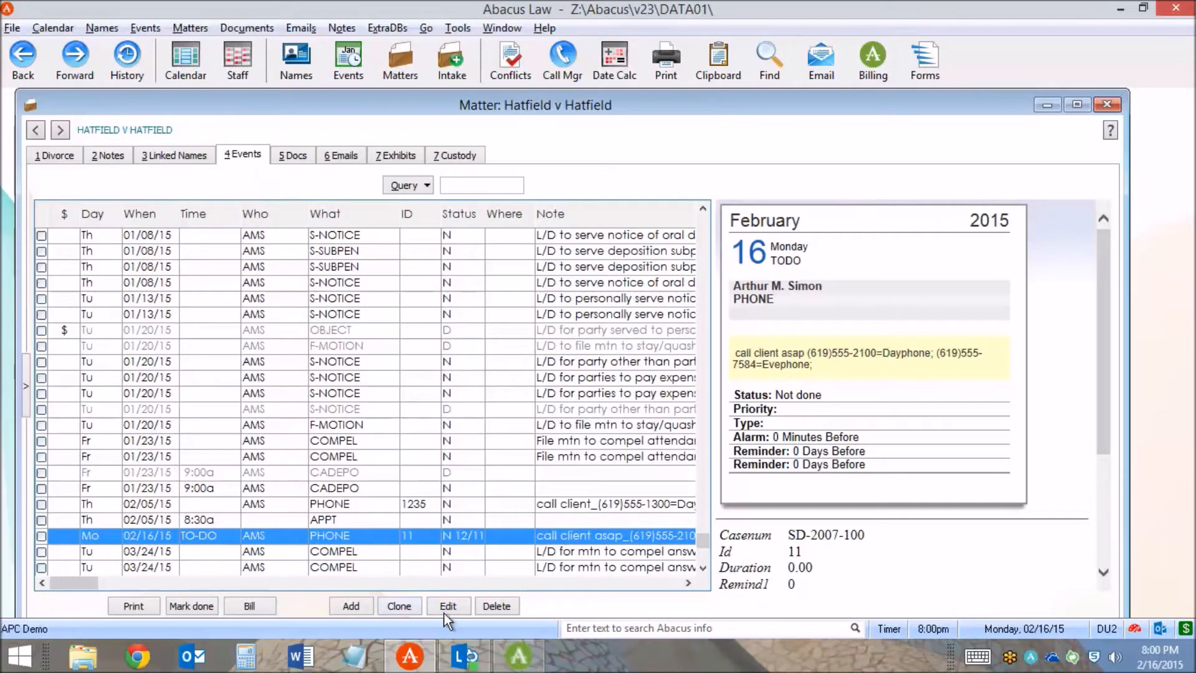
pyautogui.moveTo(304, 200)
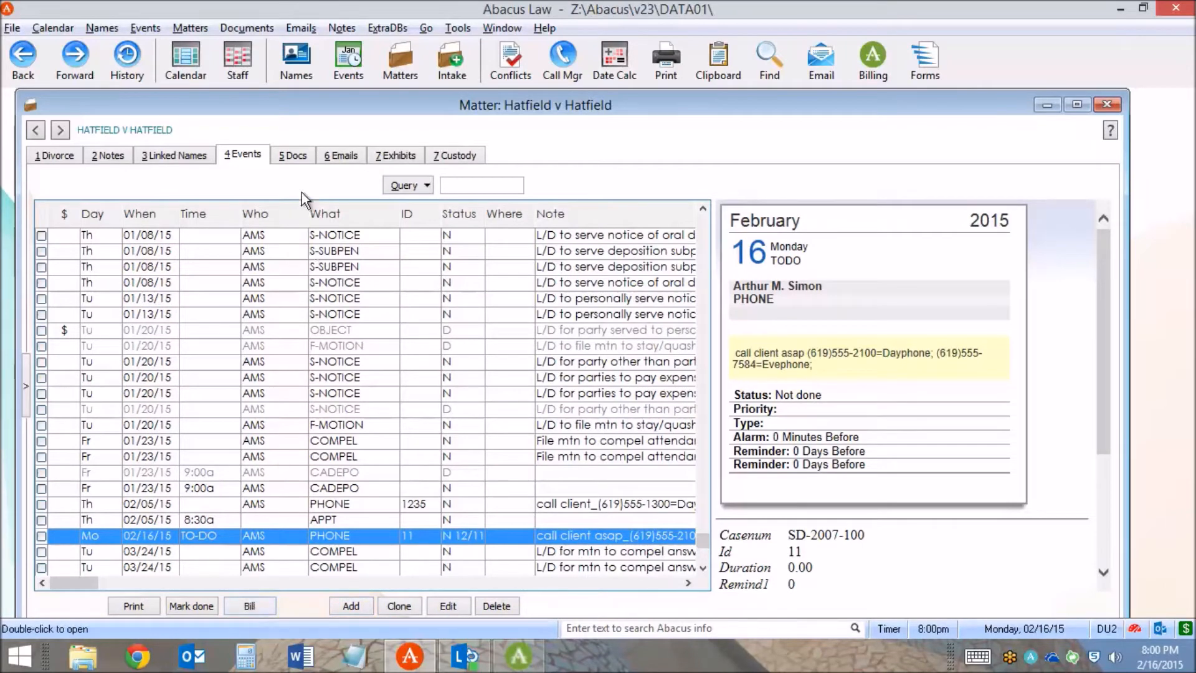
pyautogui.click(293, 154)
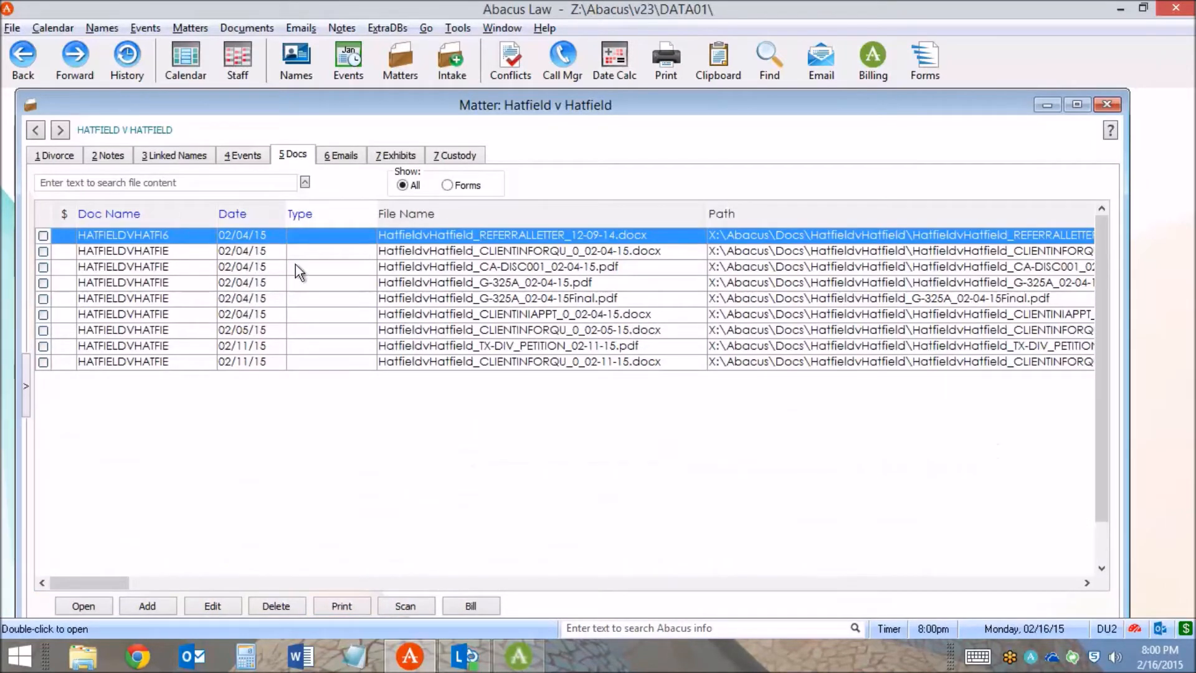
pyautogui.click(340, 155)
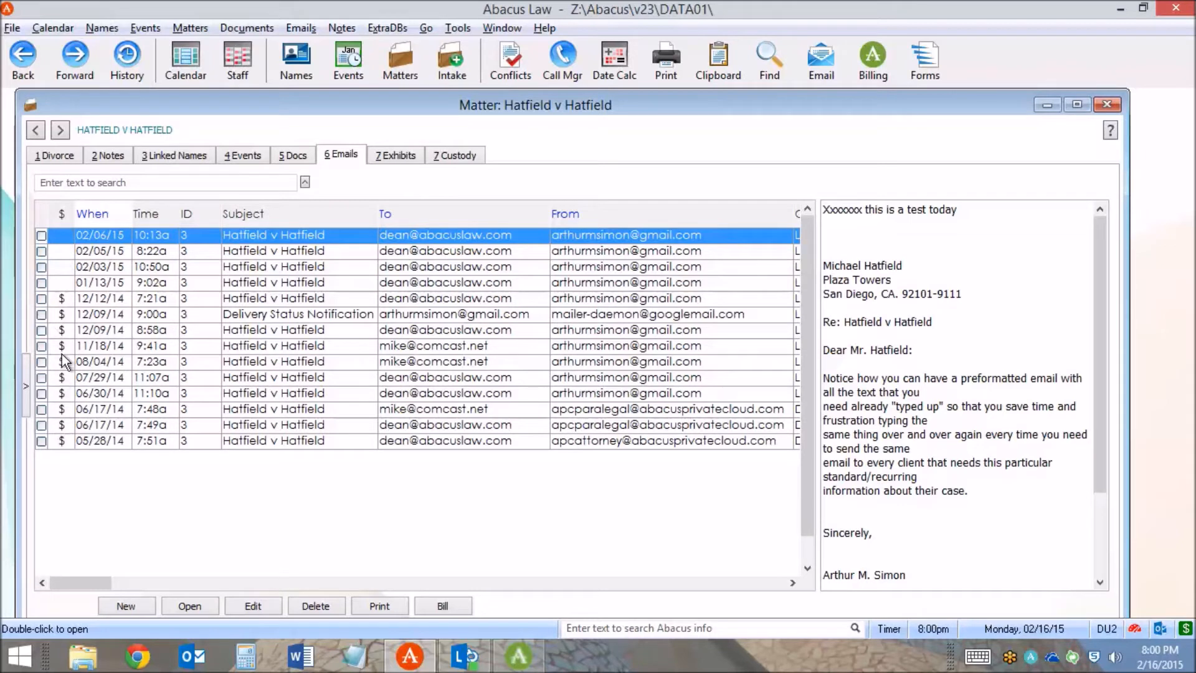
pyautogui.moveTo(97, 309)
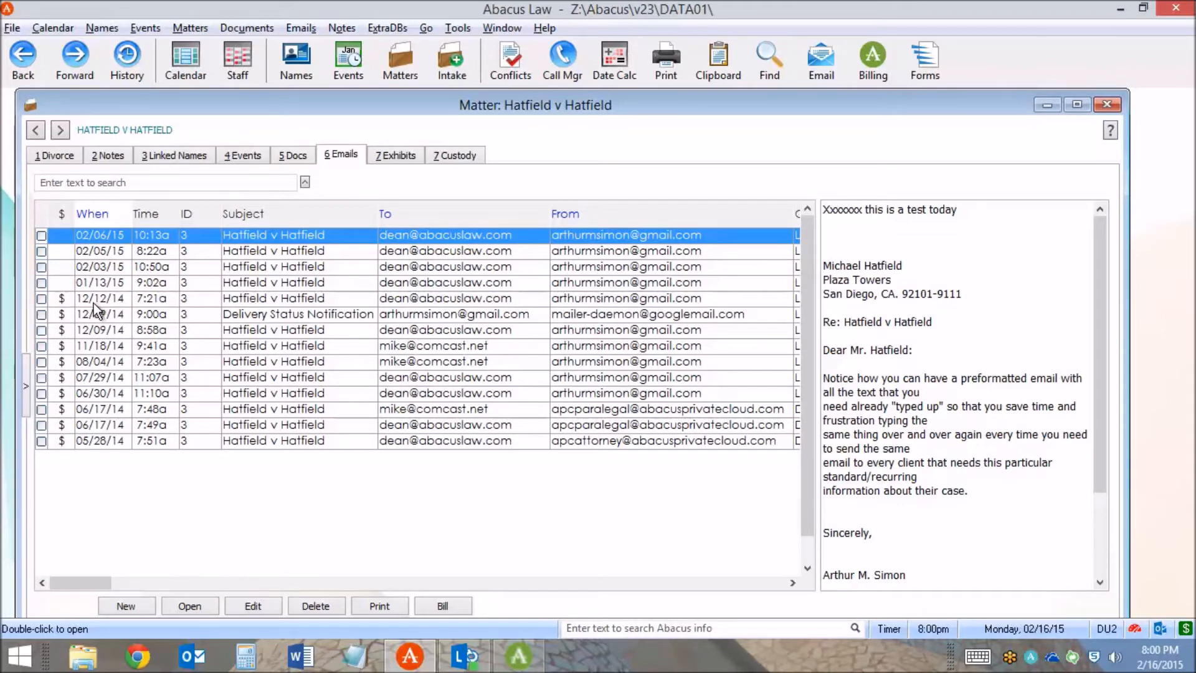
pyautogui.moveTo(95, 311)
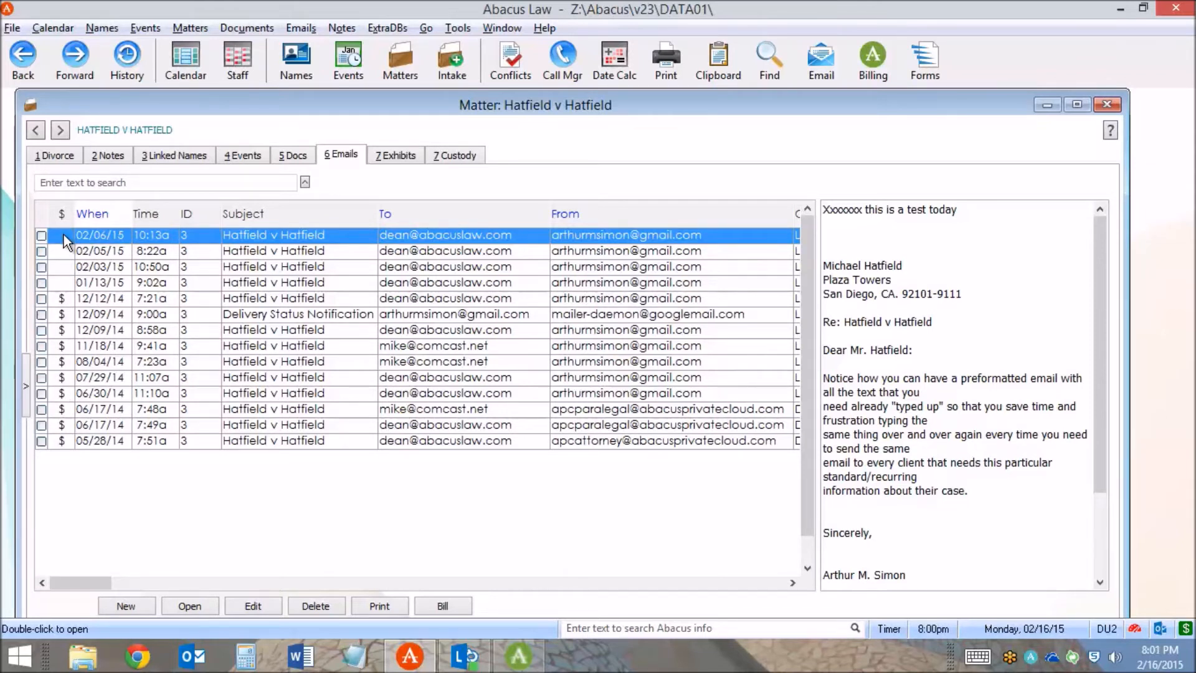
pyautogui.click(443, 606)
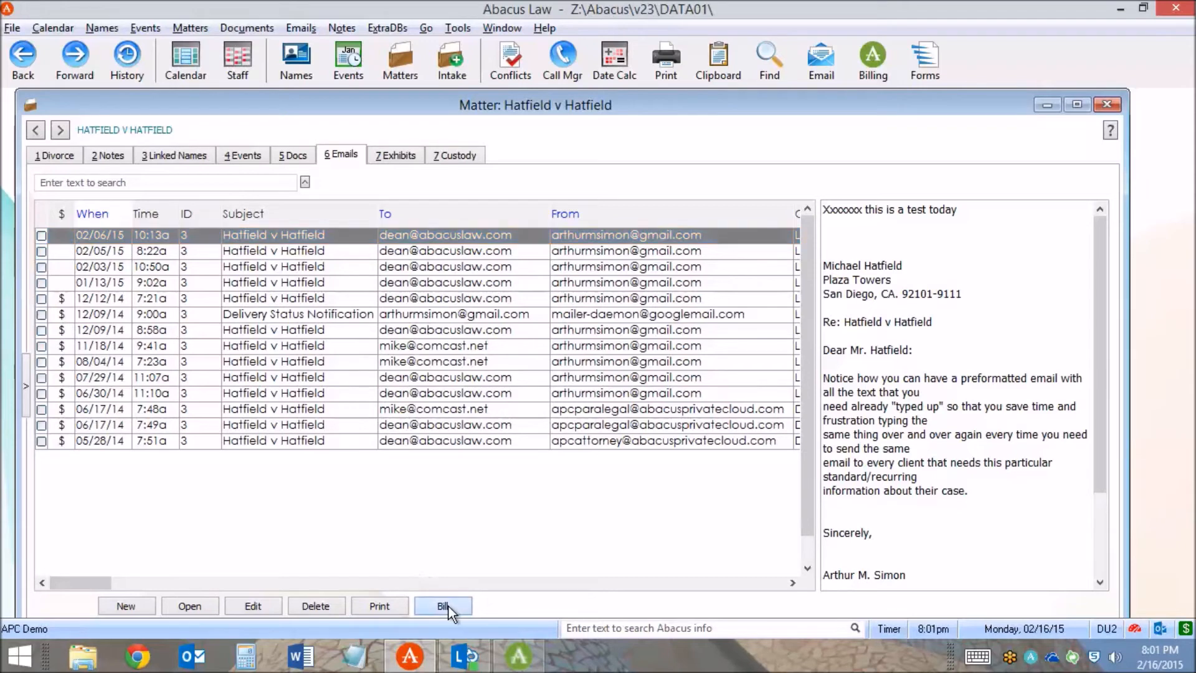
# Bill the 02/06/15 email as a 1.00-hour billable time ticket worth $250.00.
pyautogui.click(443, 606)
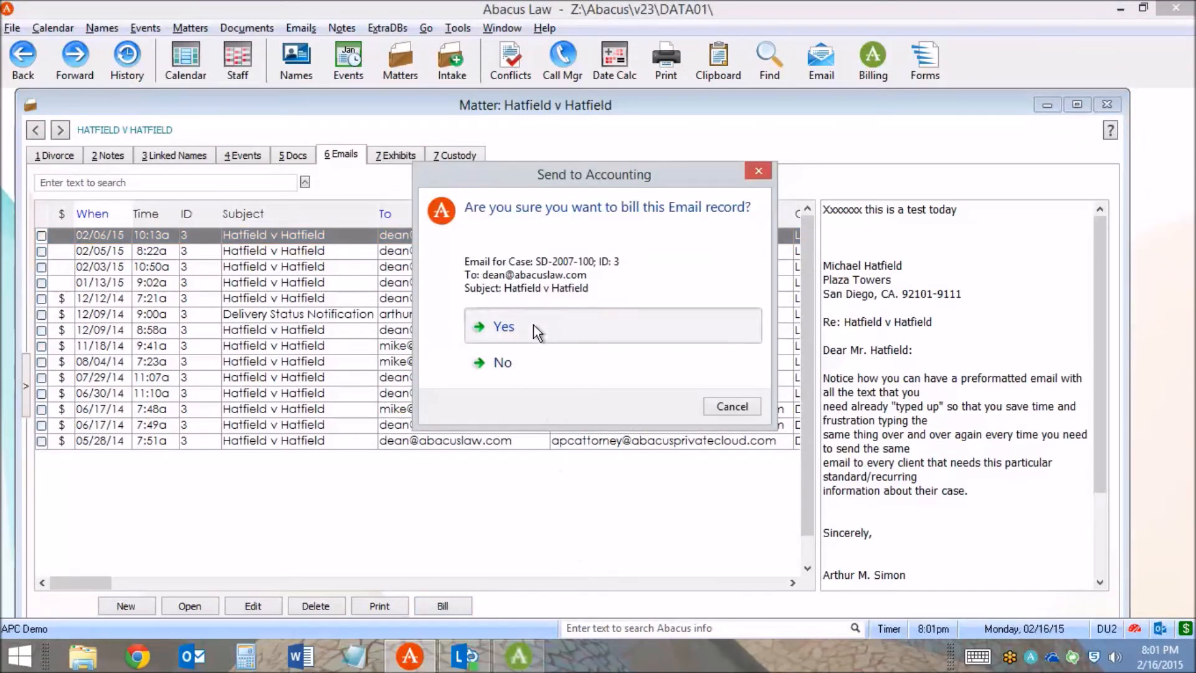
pyautogui.click(503, 326)
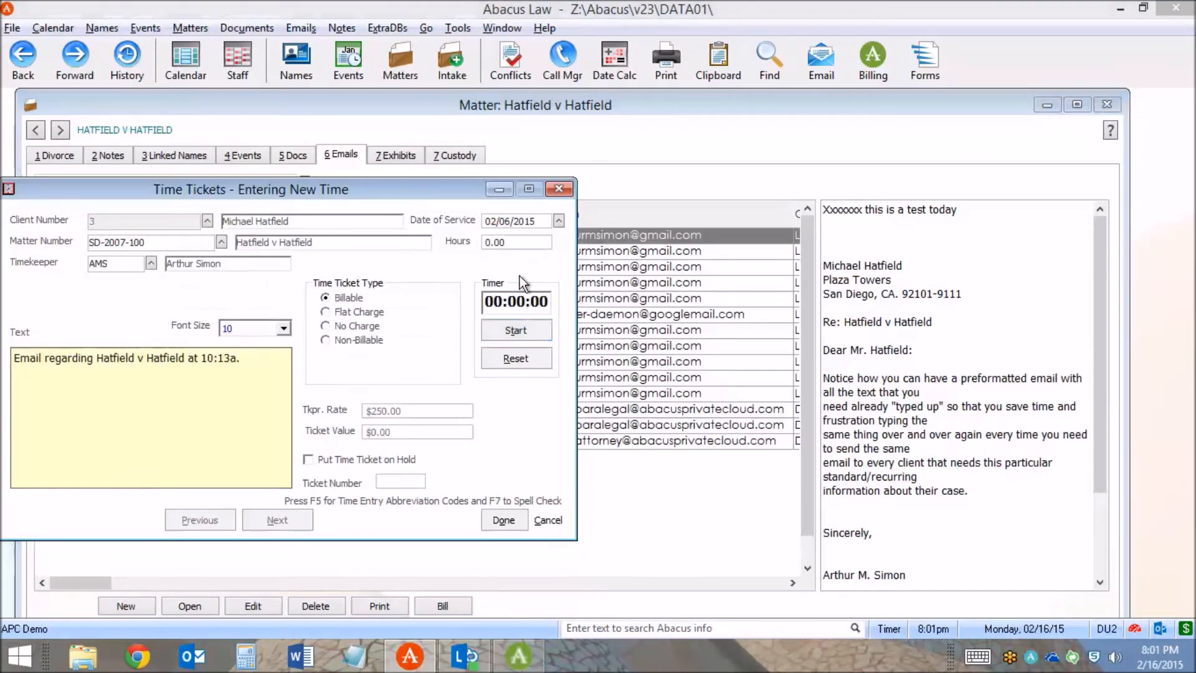
pyautogui.write('1')
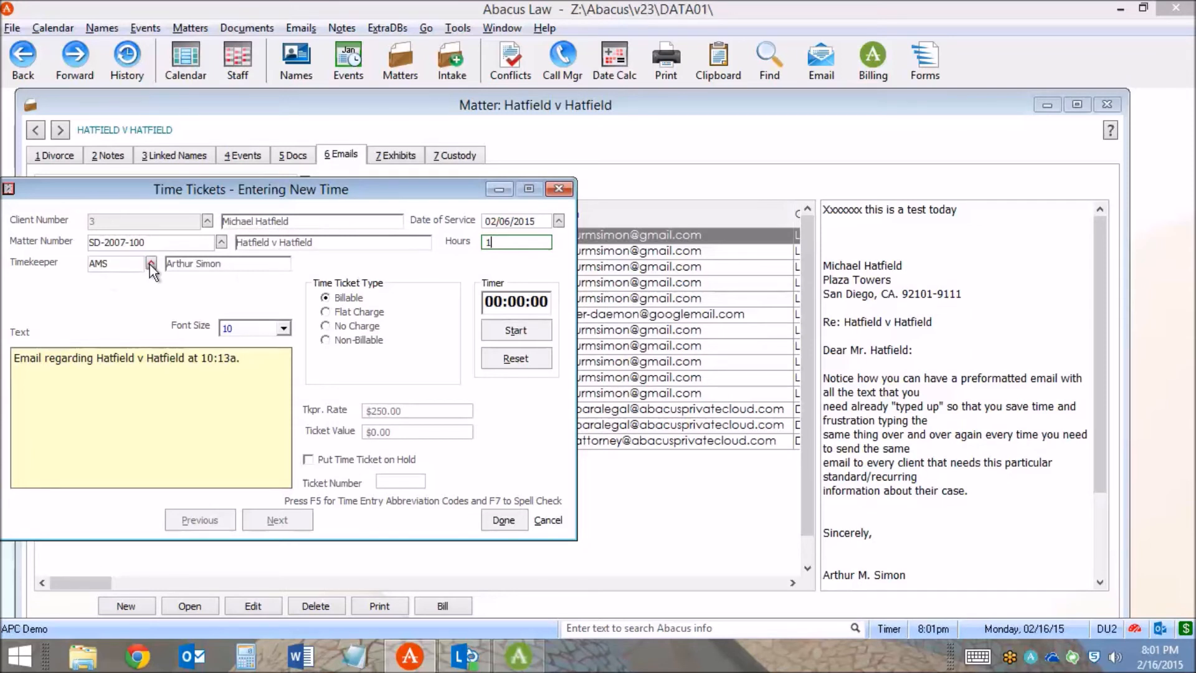
pyautogui.moveTo(385, 257)
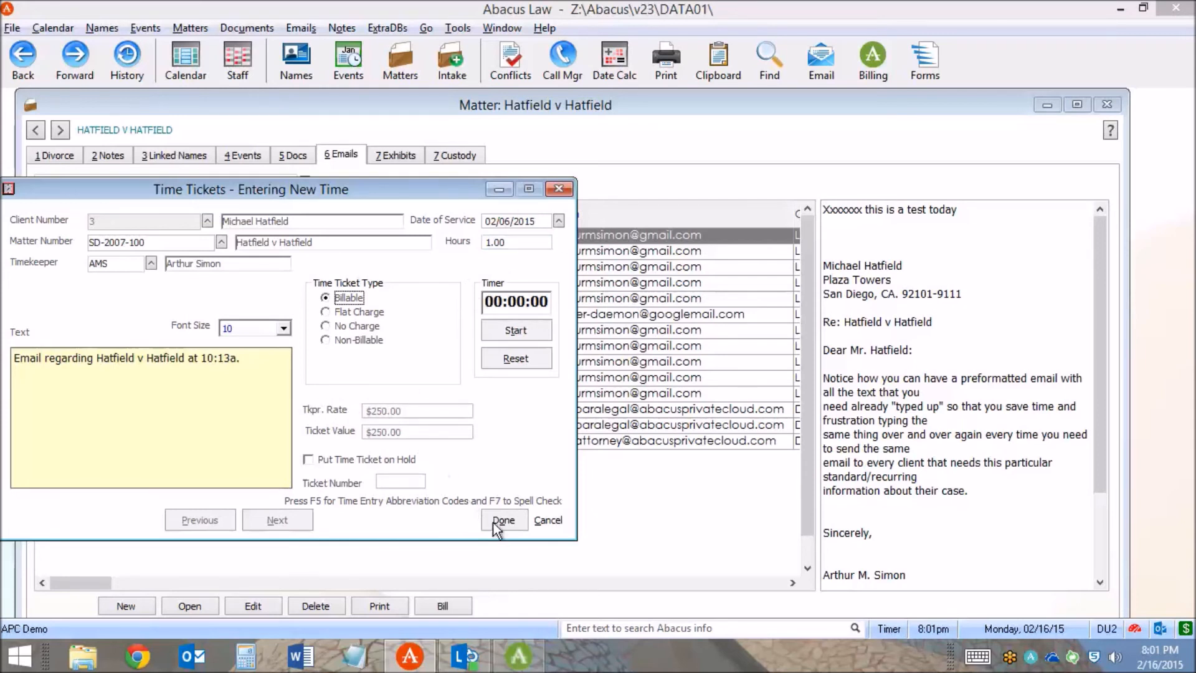
pyautogui.click(503, 520)
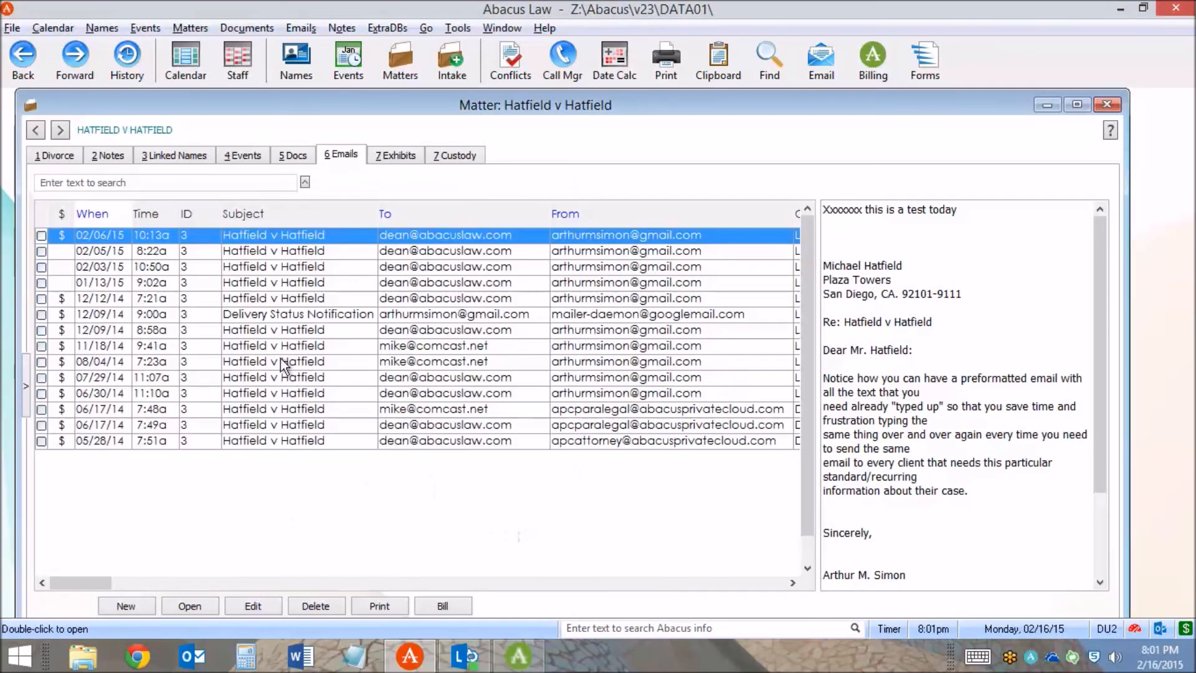